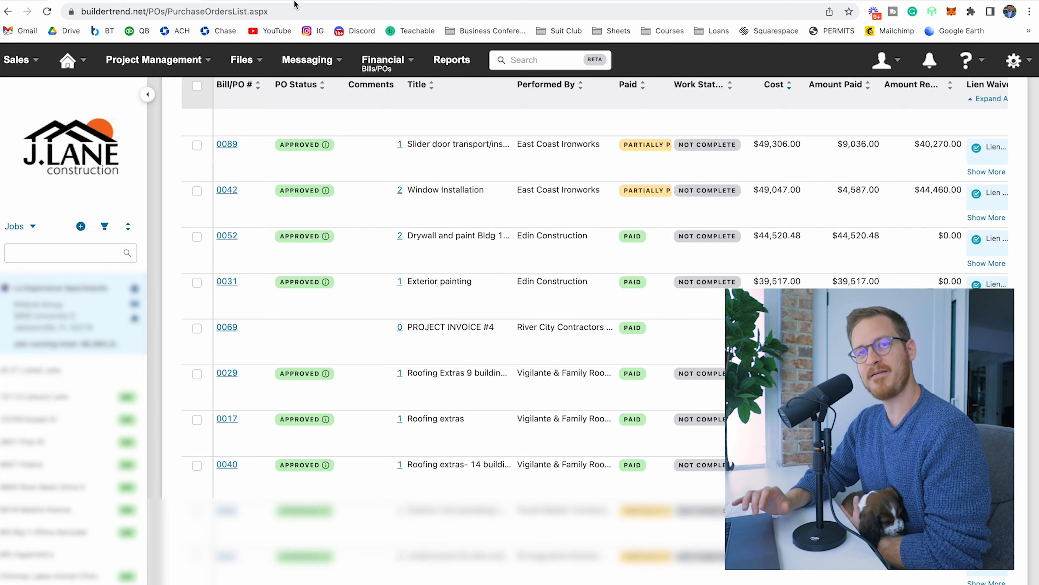
pyautogui.click(157, 59)
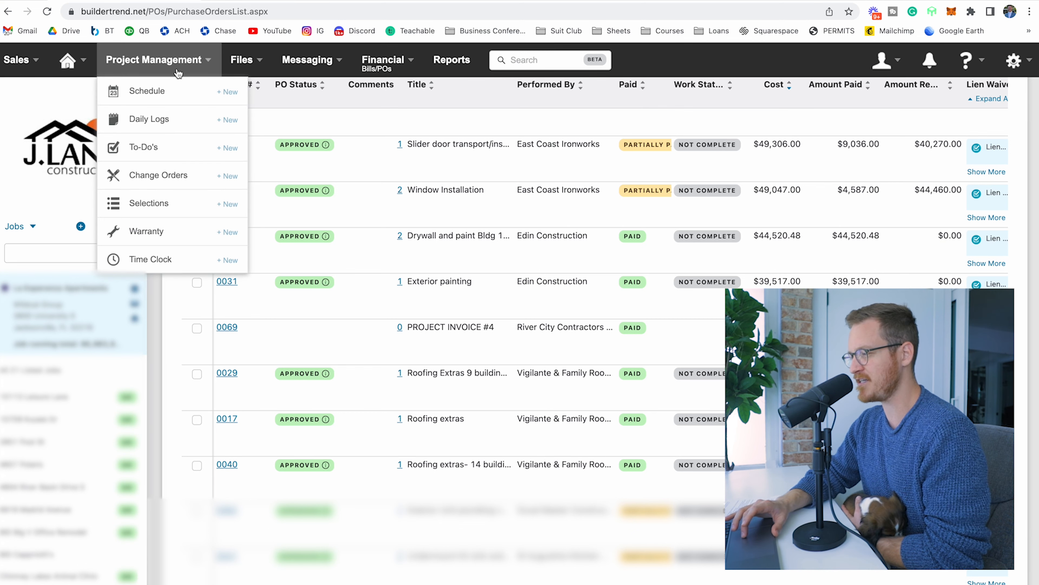
pyautogui.click(383, 60)
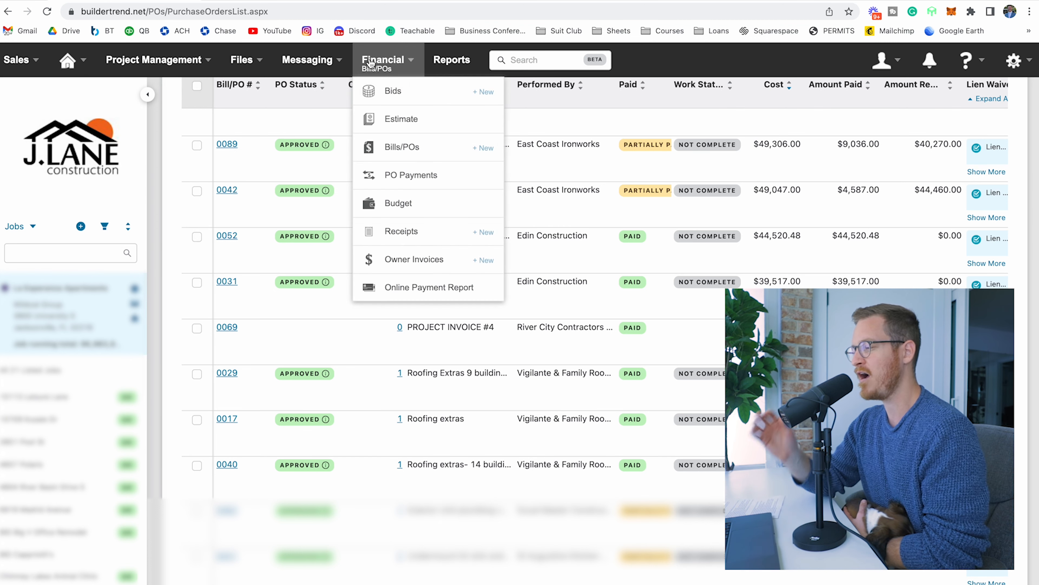
pyautogui.moveTo(431, 149)
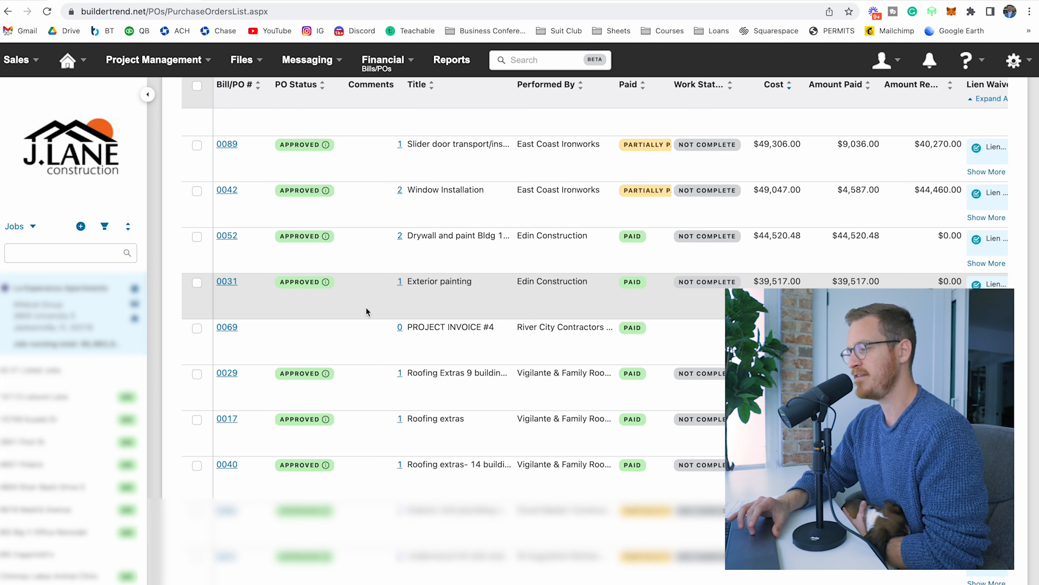
pyautogui.moveTo(230, 330)
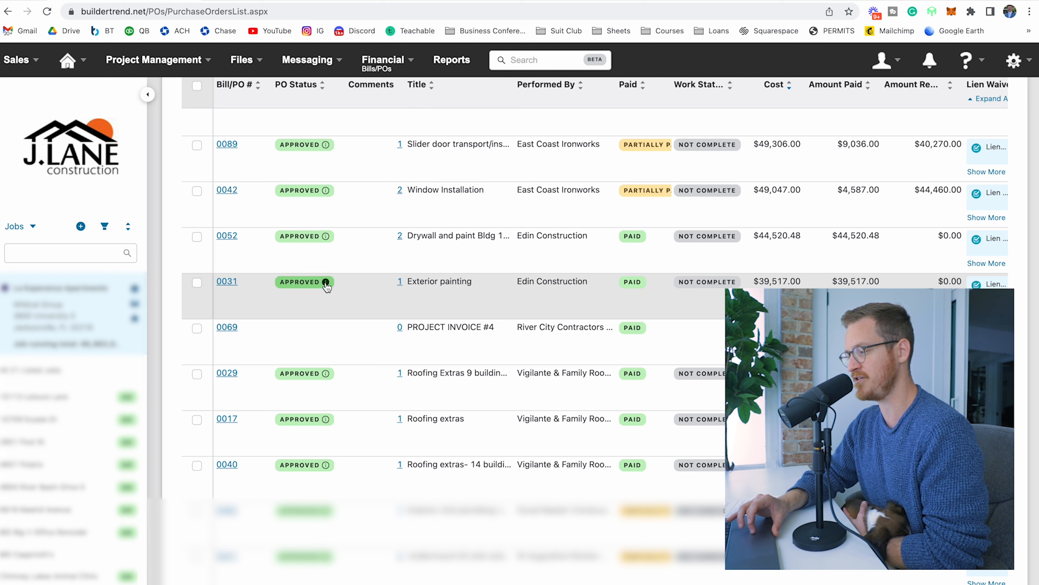
pyautogui.moveTo(388, 295)
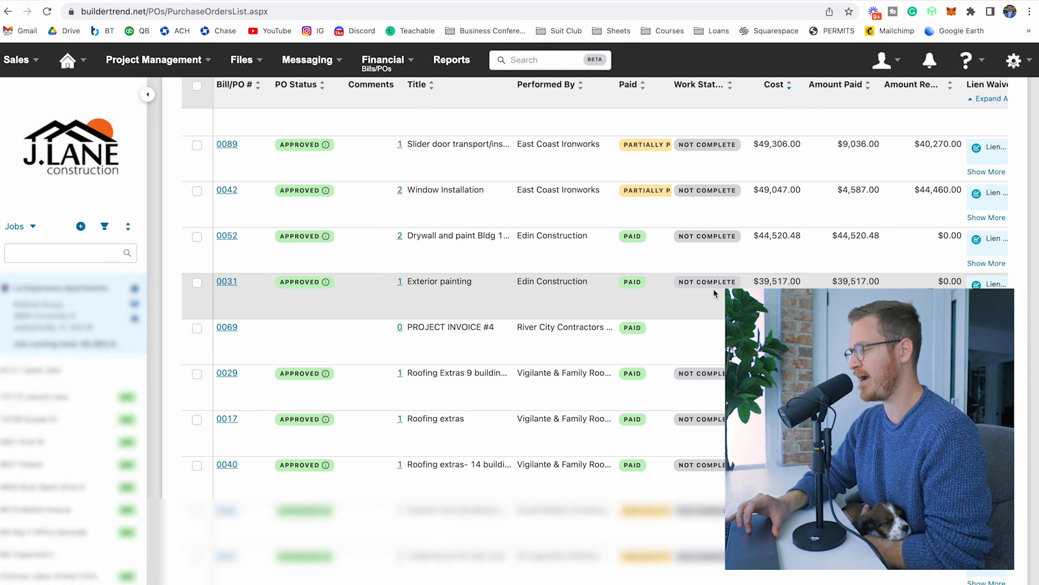
pyautogui.moveTo(833, 281)
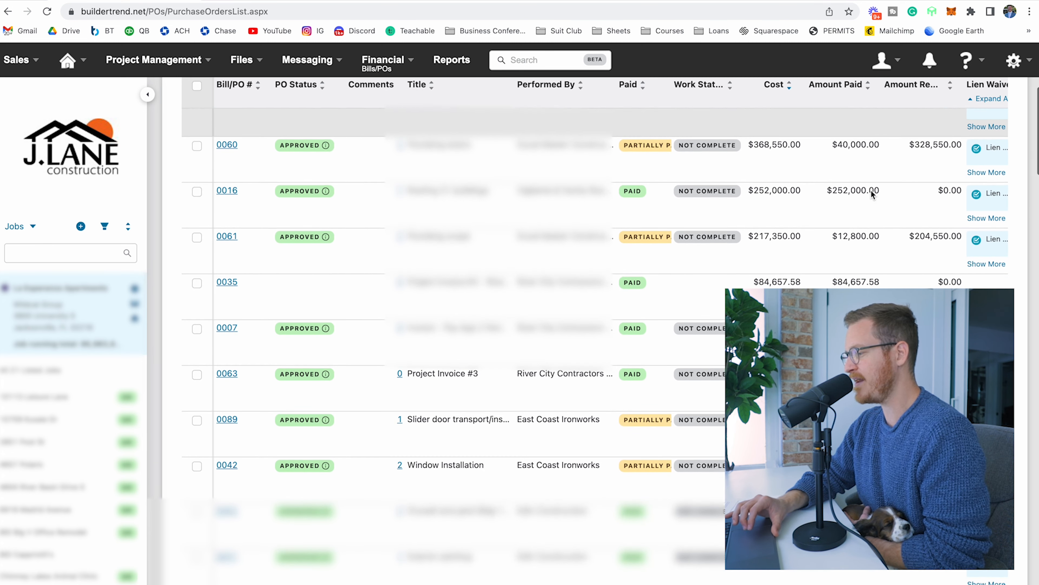
pyautogui.scroll(-3)
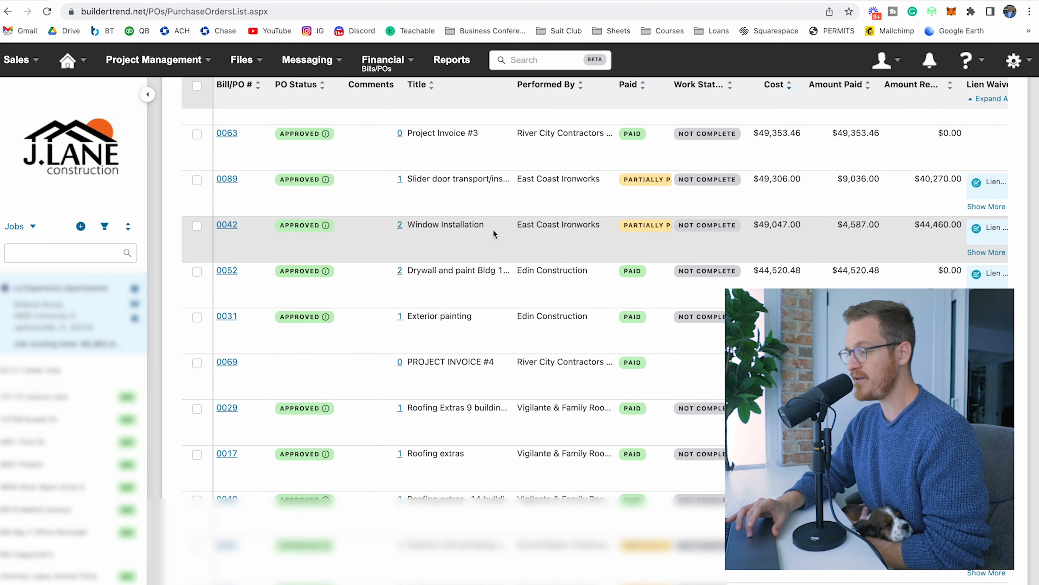
pyautogui.moveTo(336, 251)
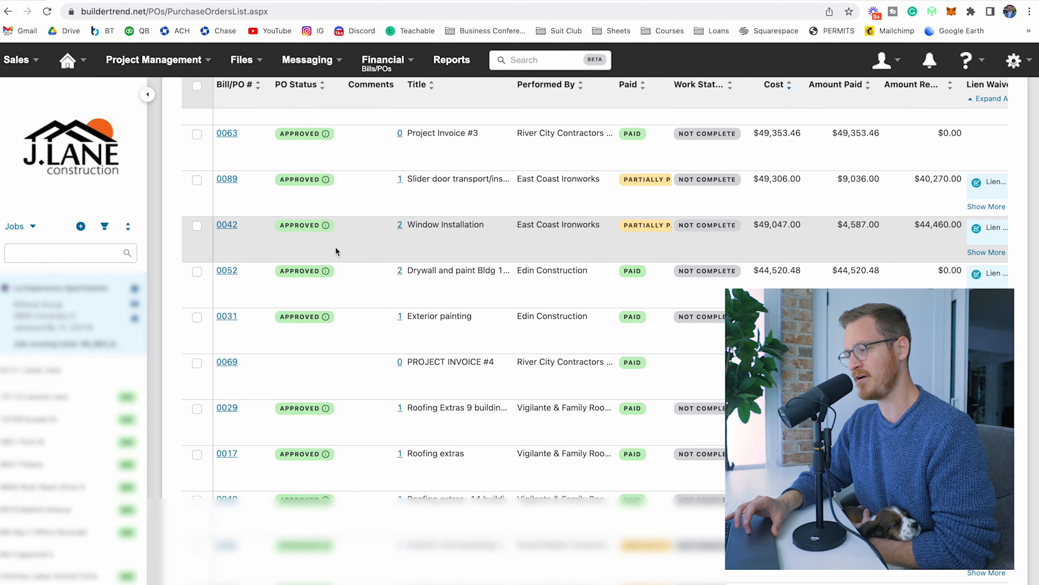